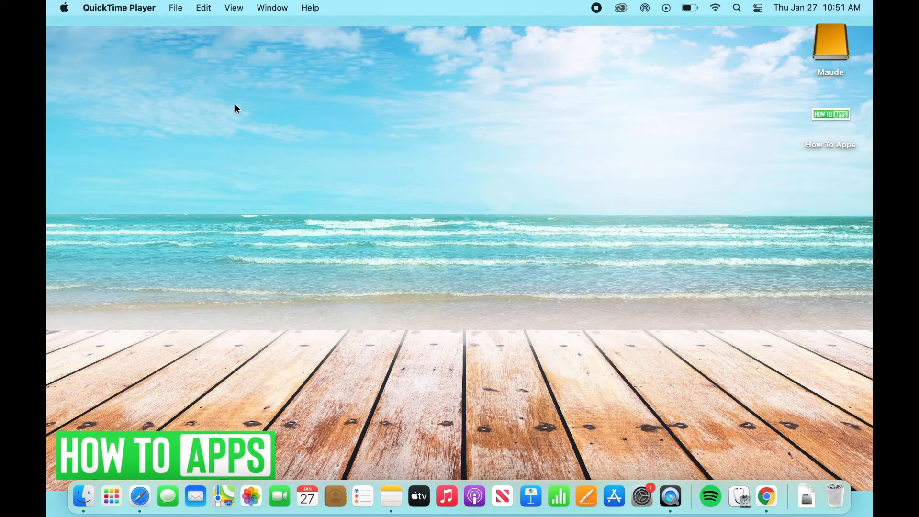
Launch System Preferences from the Apple menu.
{"action": "left_click", "coordinate": [65, 8]}
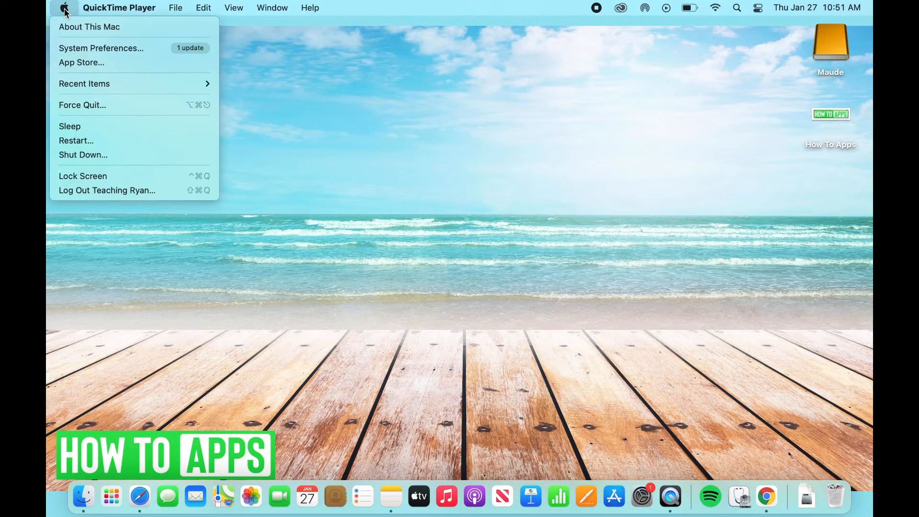
{"action": "mouse_move", "coordinate": [100, 48]}
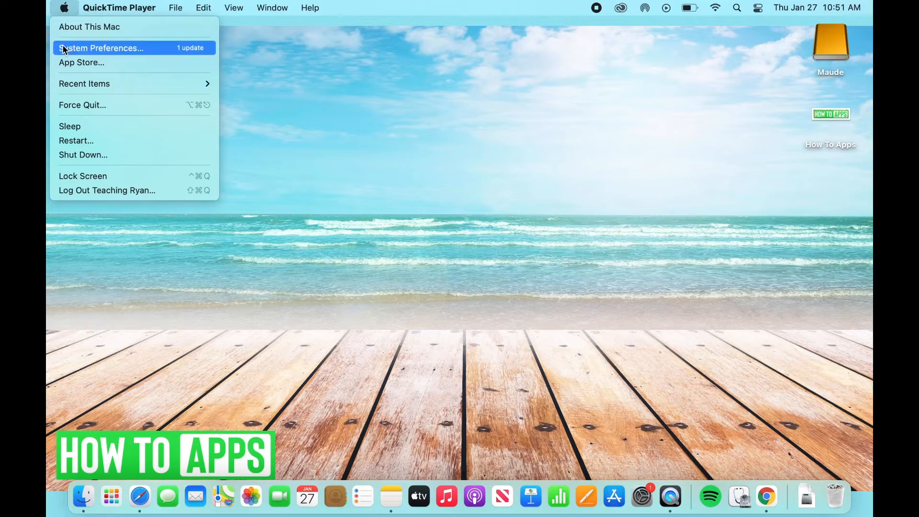
{"action": "left_click", "coordinate": [101, 48]}
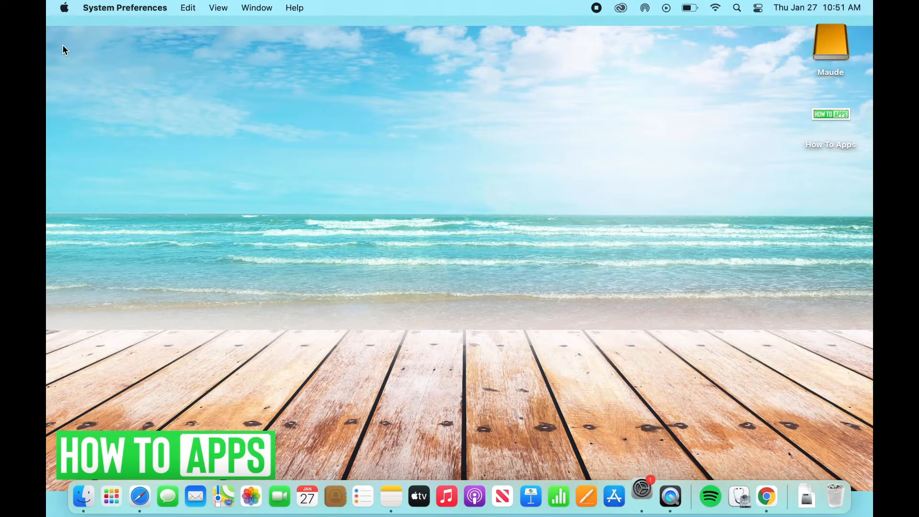
{"action": "left_click", "coordinate": [641, 496]}
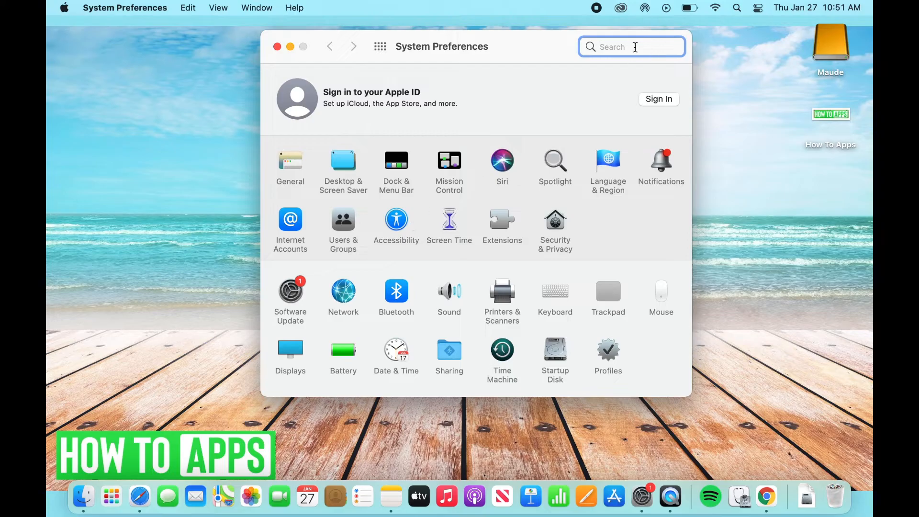
Search 'access', open the Accessibility pane and scroll its sidebar to Motor and General.
{"action": "type", "text": "accessibility"}
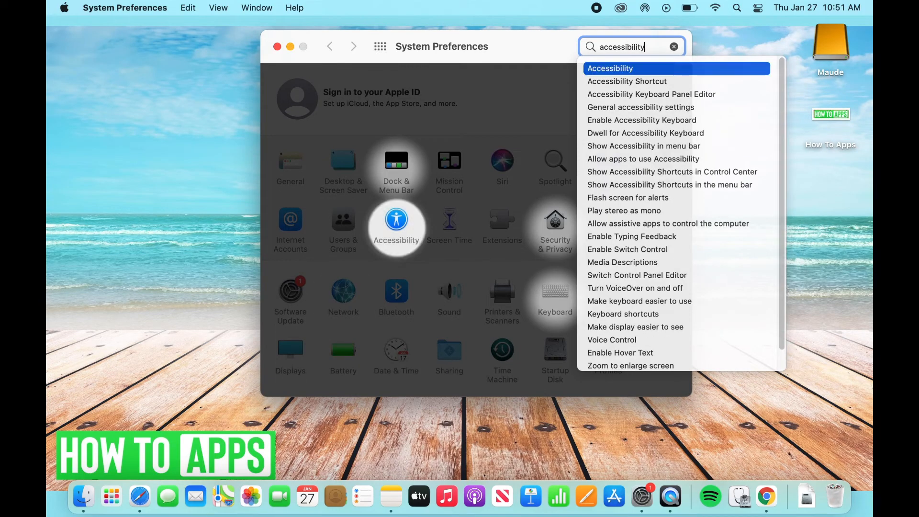
{"action": "left_click", "coordinate": [610, 67]}
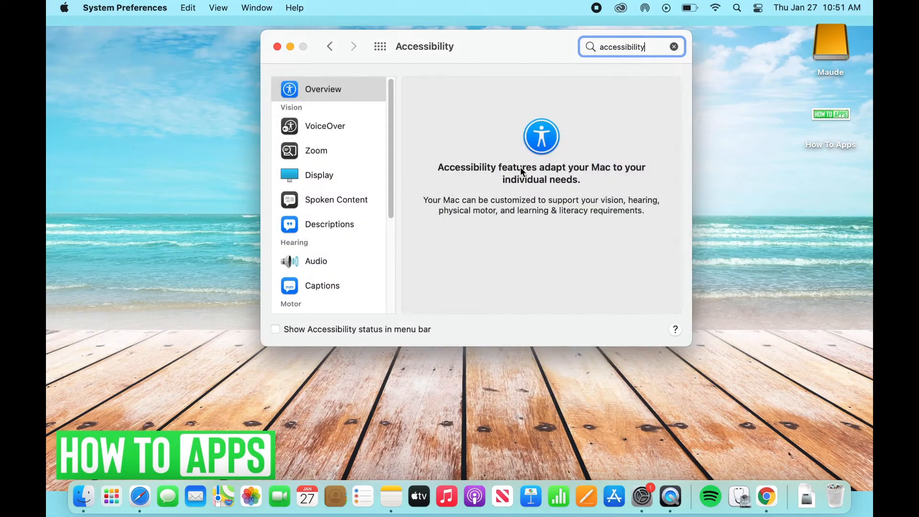
{"action": "mouse_move", "coordinate": [471, 153]}
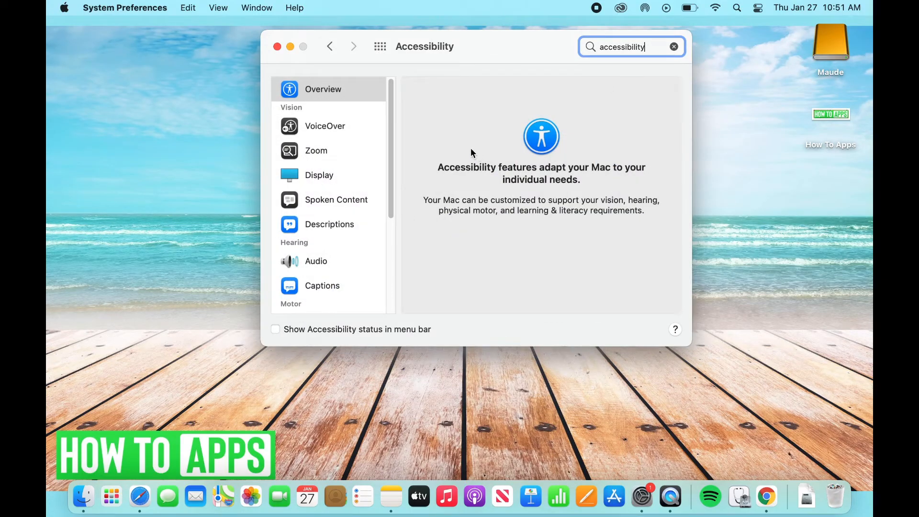
{"action": "mouse_move", "coordinate": [414, 132]}
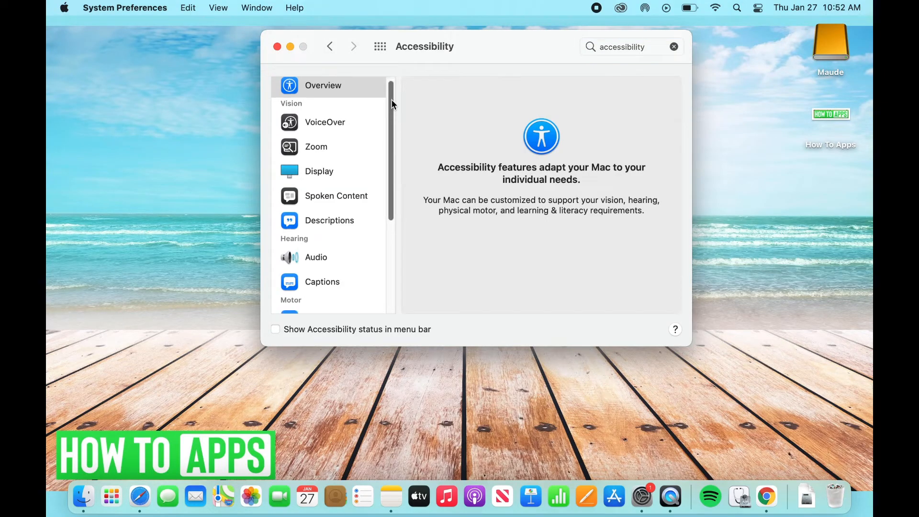
{"action": "scroll", "scroll_direction": "down", "scroll_amount": 3}
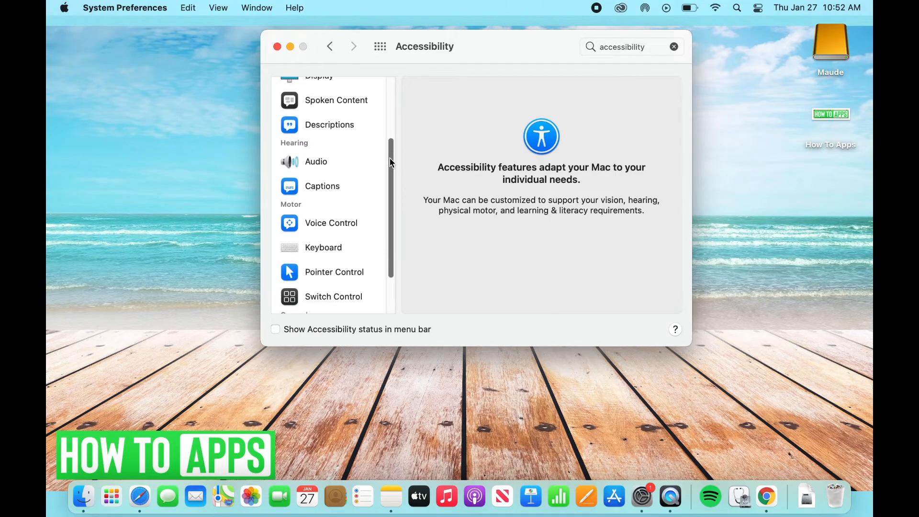
{"action": "scroll", "scroll_direction": "down", "scroll_amount": 3}
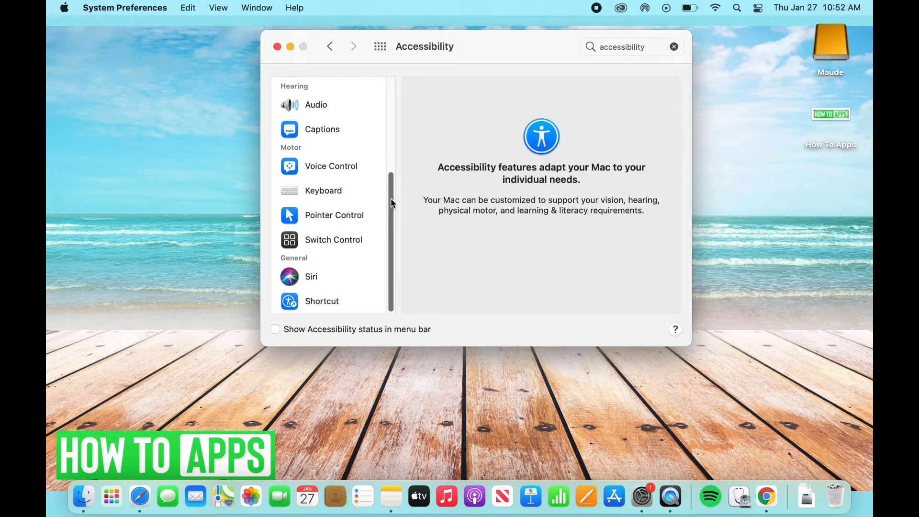
Open Pointer Control, view Alternate Control Methods, then return to Mouse & Trackpad.
{"action": "left_click", "coordinate": [334, 215]}
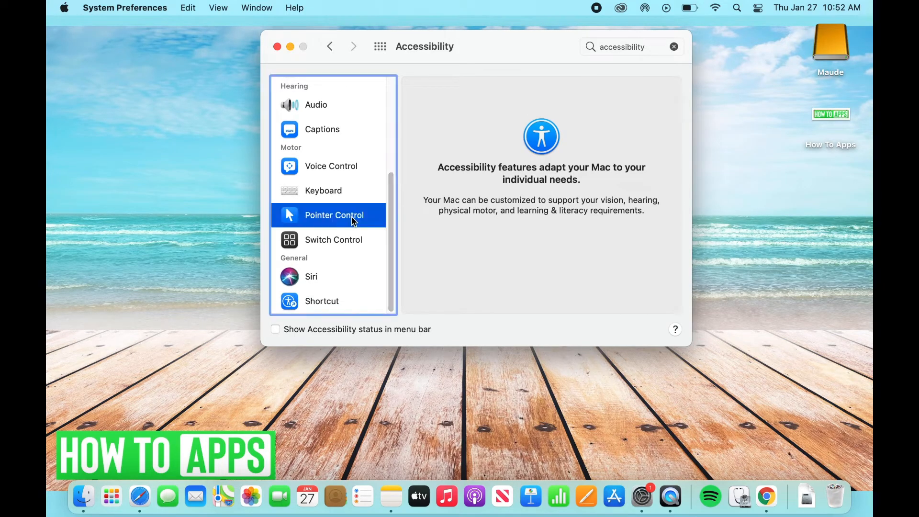
{"action": "left_click", "coordinate": [334, 215]}
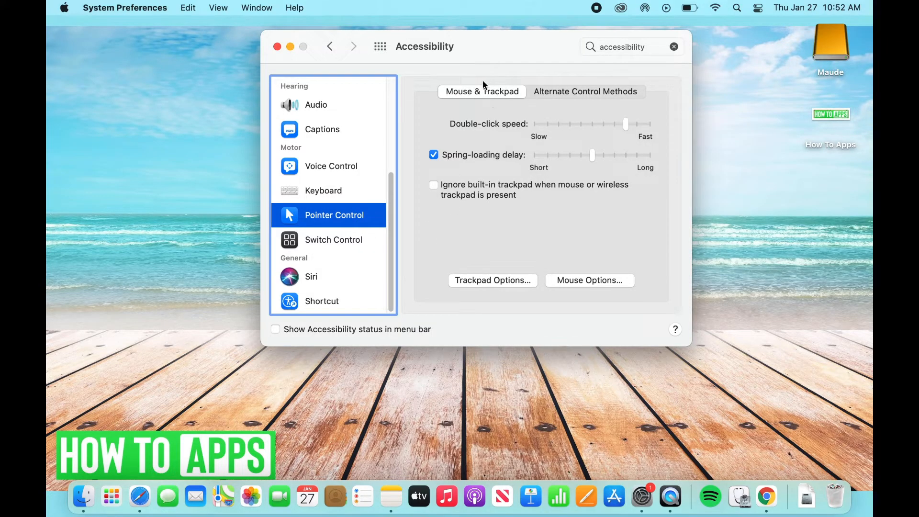
{"action": "mouse_move", "coordinate": [514, 94]}
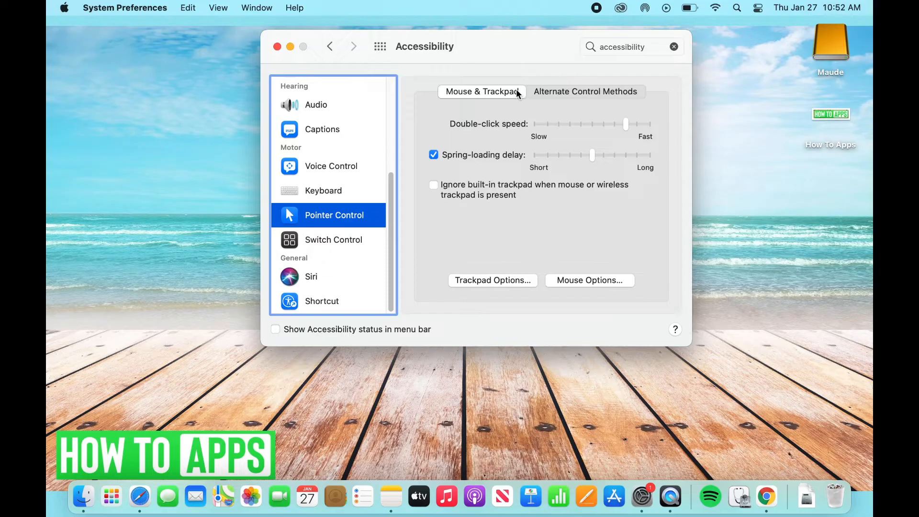
{"action": "mouse_move", "coordinate": [433, 99]}
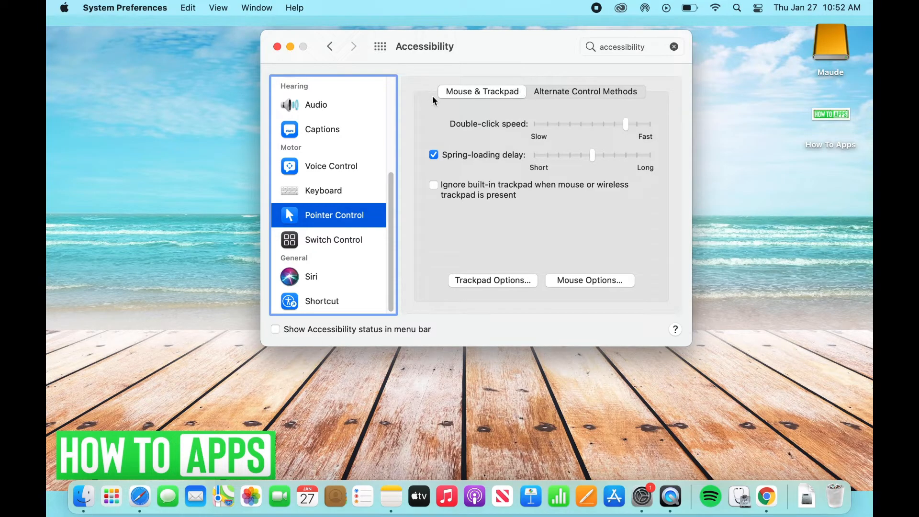
{"action": "left_click", "coordinate": [584, 92]}
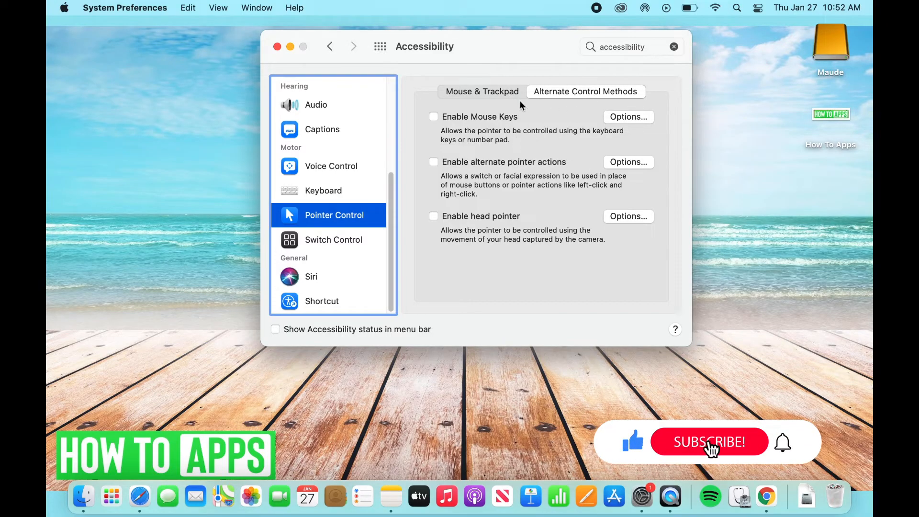
{"action": "left_click", "coordinate": [482, 92]}
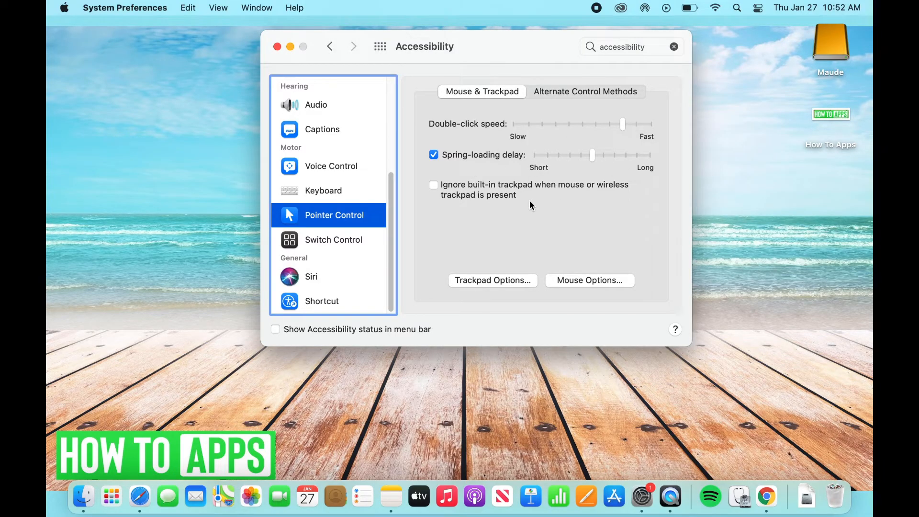
{"action": "mouse_move", "coordinate": [494, 285]}
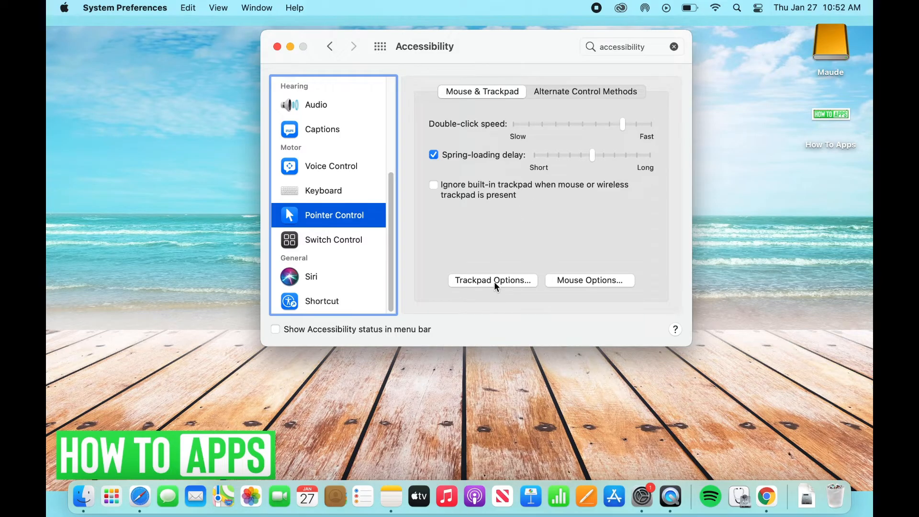
In Trackpad Options enable dragging with the 'three finger drag' style and confirm with OK.
{"action": "left_click", "coordinate": [492, 281]}
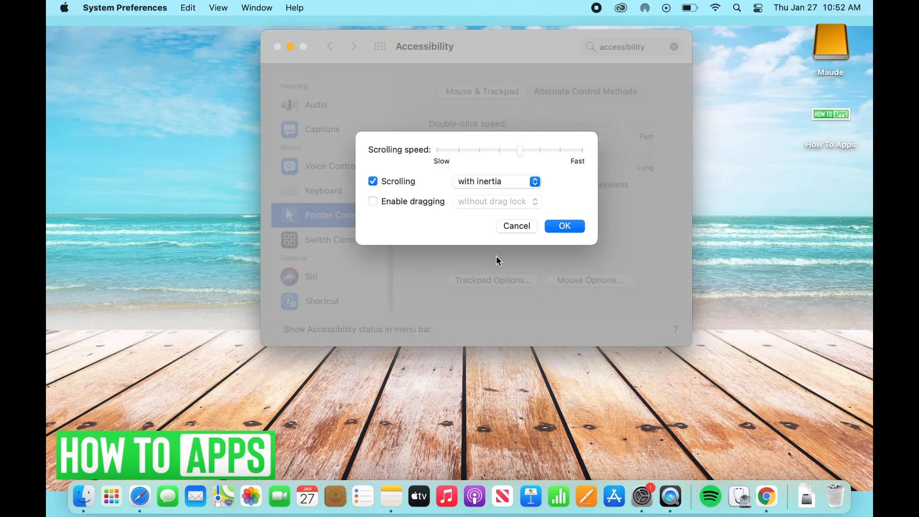
{"action": "mouse_move", "coordinate": [436, 209]}
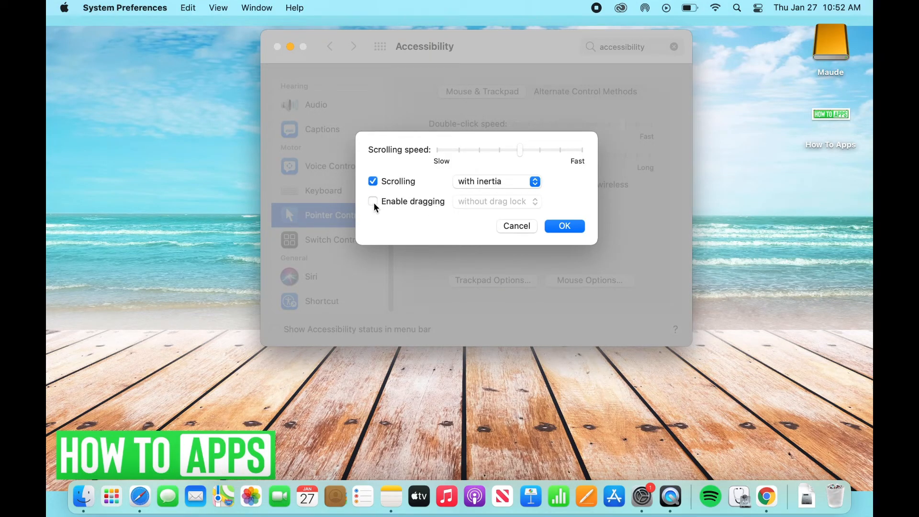
{"action": "left_click", "coordinate": [372, 201]}
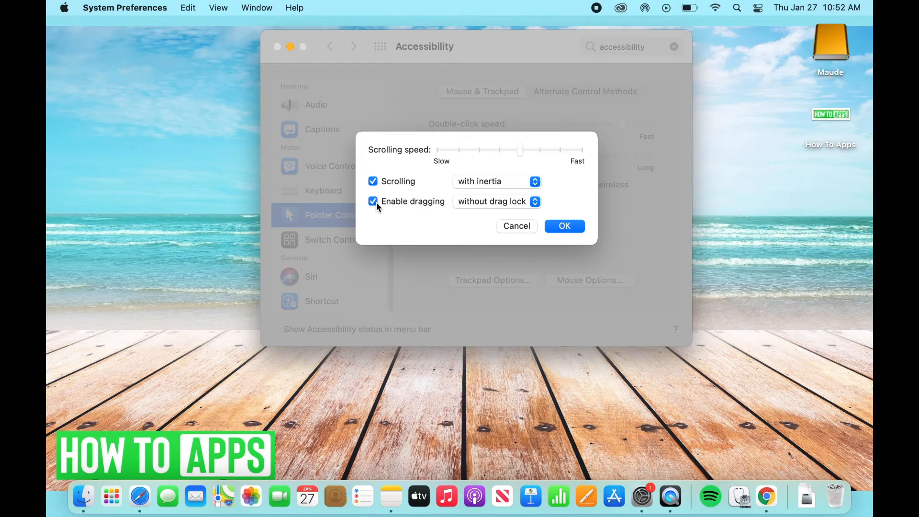
{"action": "mouse_move", "coordinate": [498, 205]}
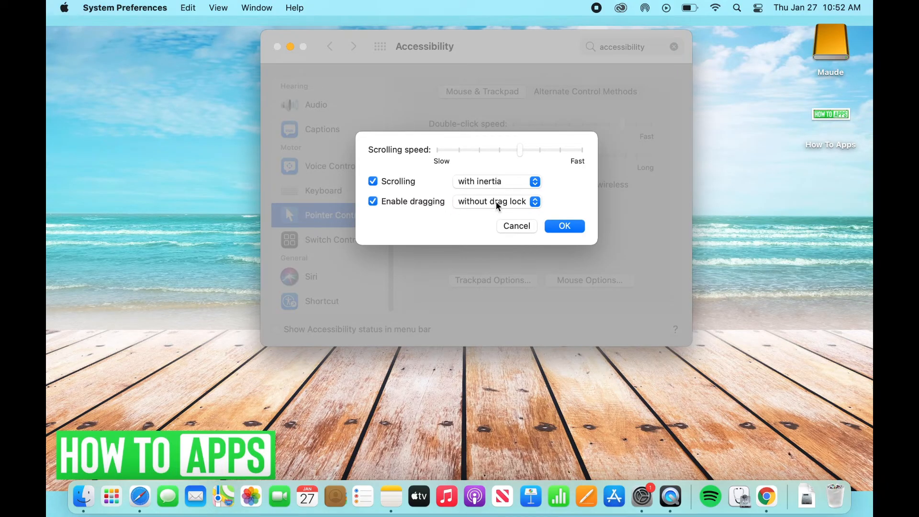
{"action": "left_click", "coordinate": [497, 201]}
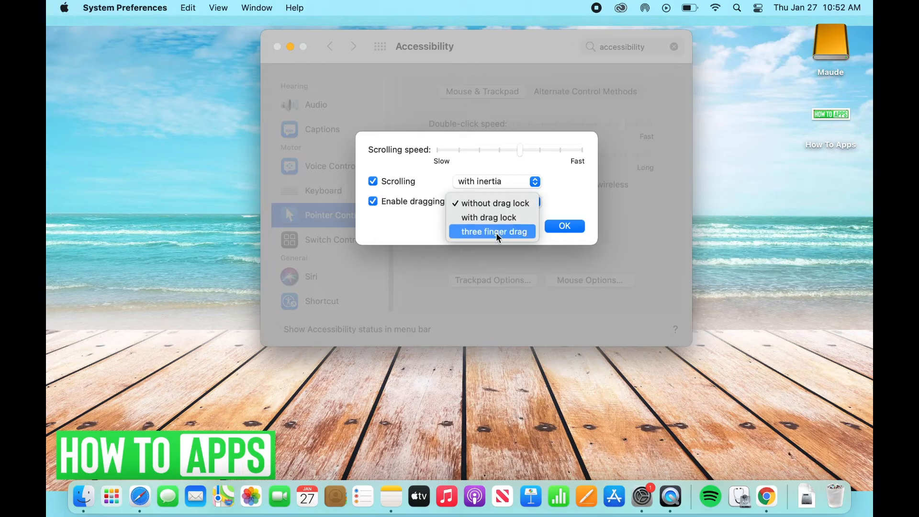
{"action": "left_click", "coordinate": [492, 231]}
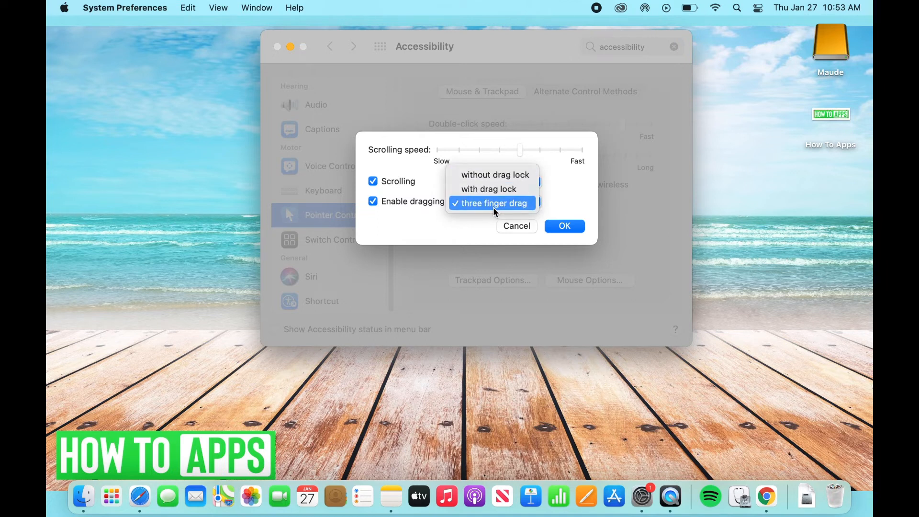
{"action": "left_click", "coordinate": [496, 181]}
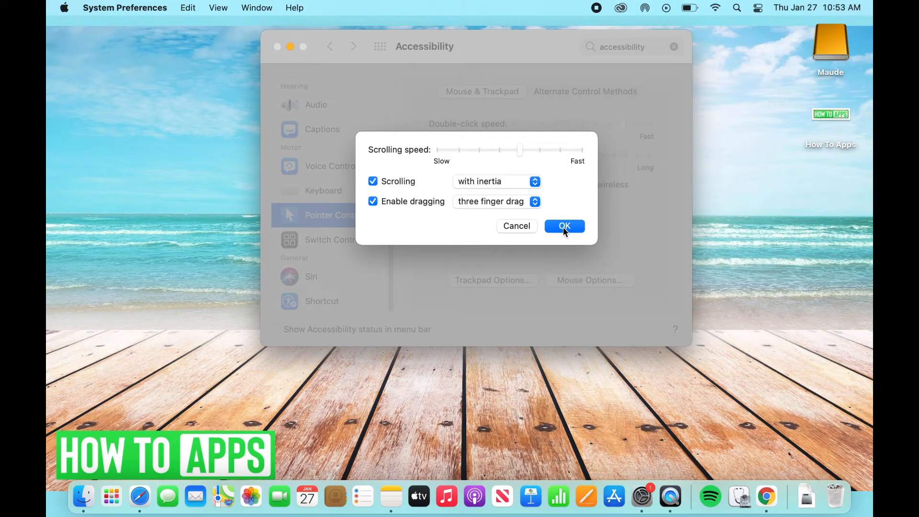
{"action": "left_click", "coordinate": [563, 226]}
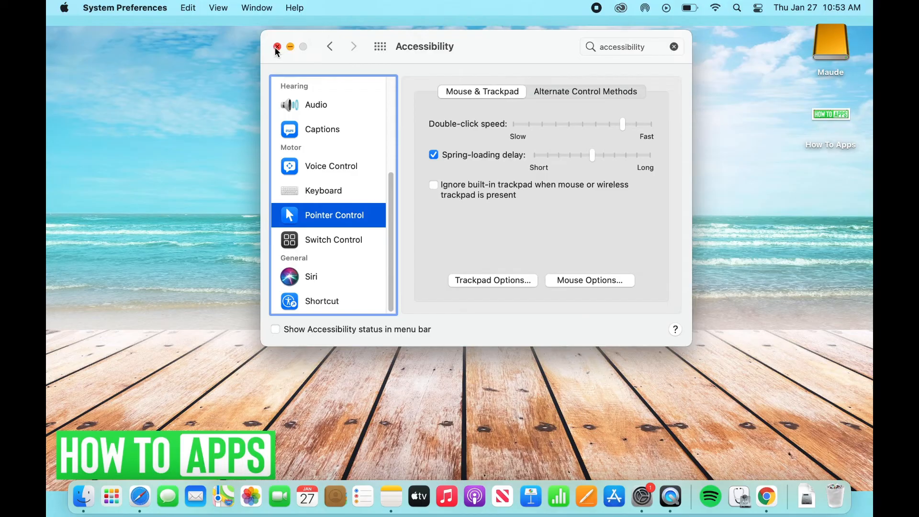
Close System Preferences and bring up a new Finder window on Recents.
{"action": "left_click", "coordinate": [277, 47]}
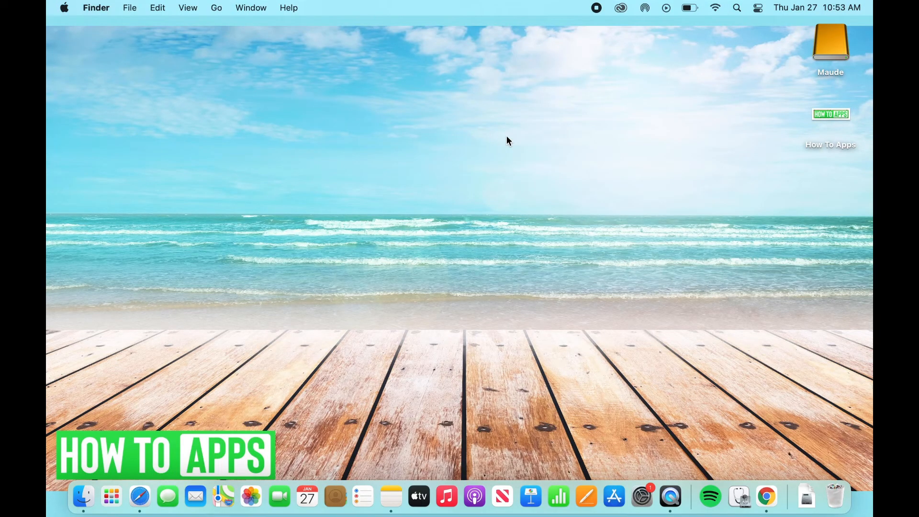
{"action": "mouse_move", "coordinate": [631, 198]}
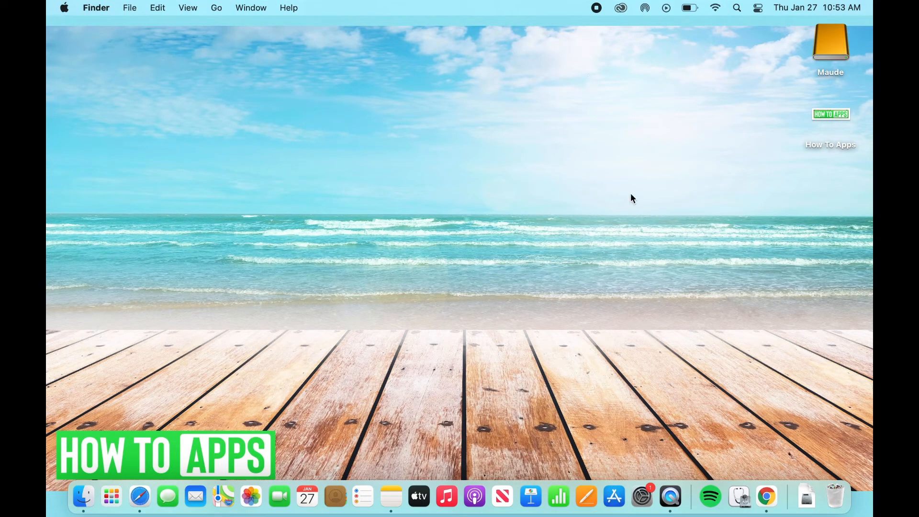
{"action": "mouse_move", "coordinate": [631, 169]}
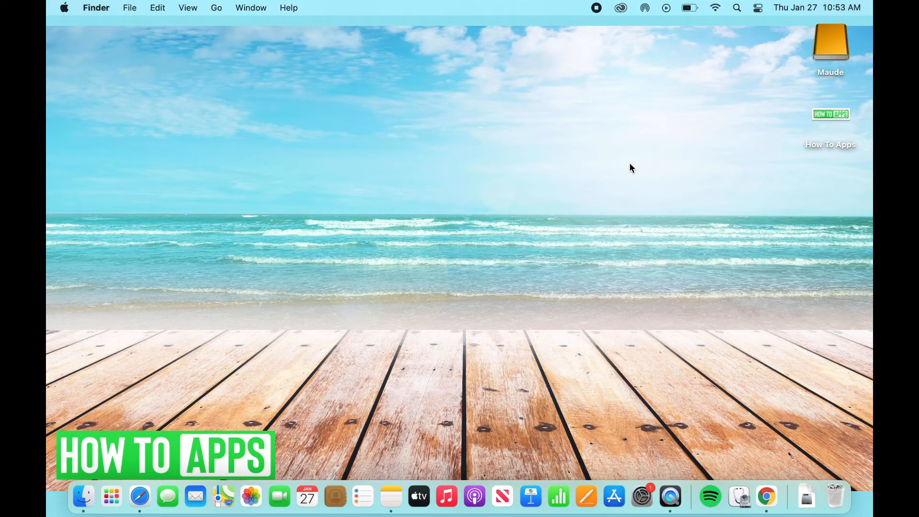
{"action": "mouse_move", "coordinate": [769, 146]}
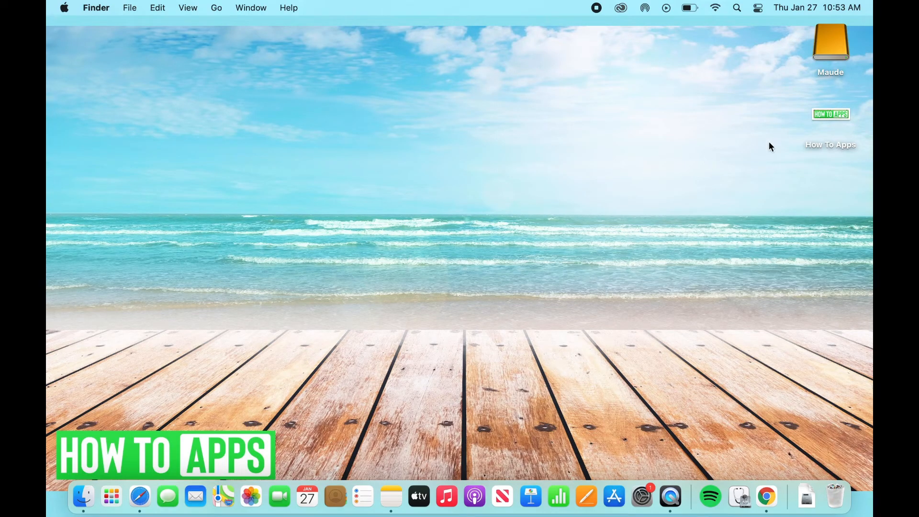
{"action": "left_click", "coordinate": [829, 114]}
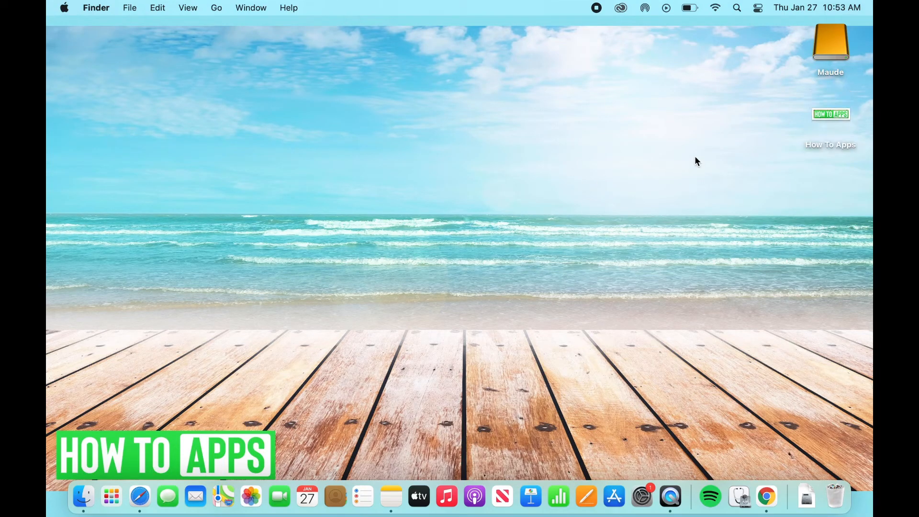
{"action": "mouse_move", "coordinate": [557, 262]}
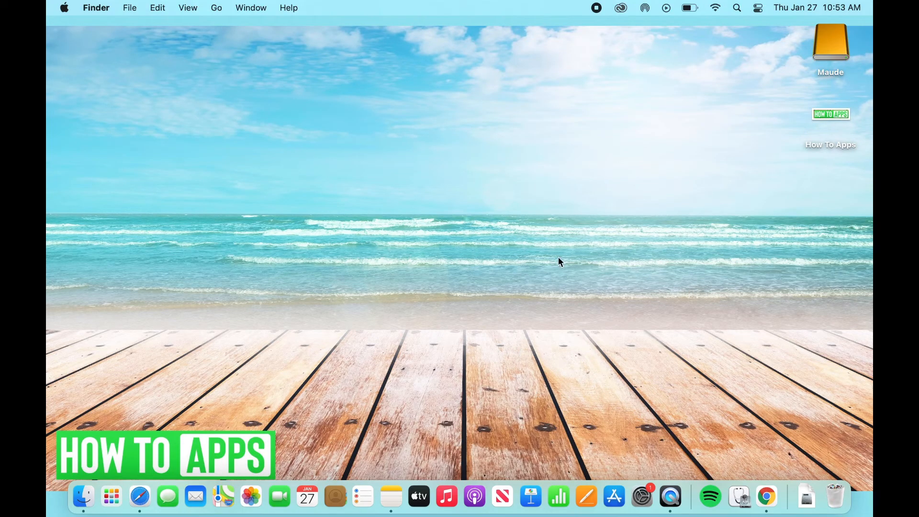
{"action": "type", "text": "f"}
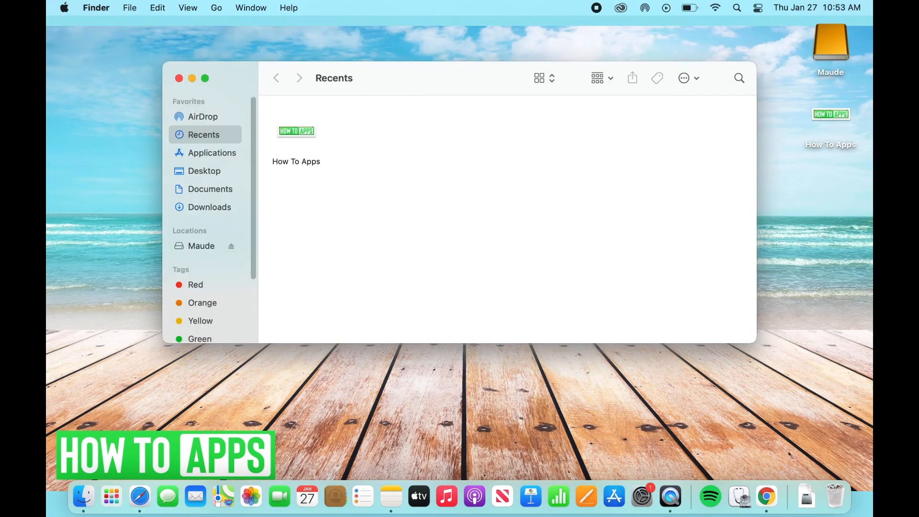
{"action": "mouse_move", "coordinate": [223, 192]}
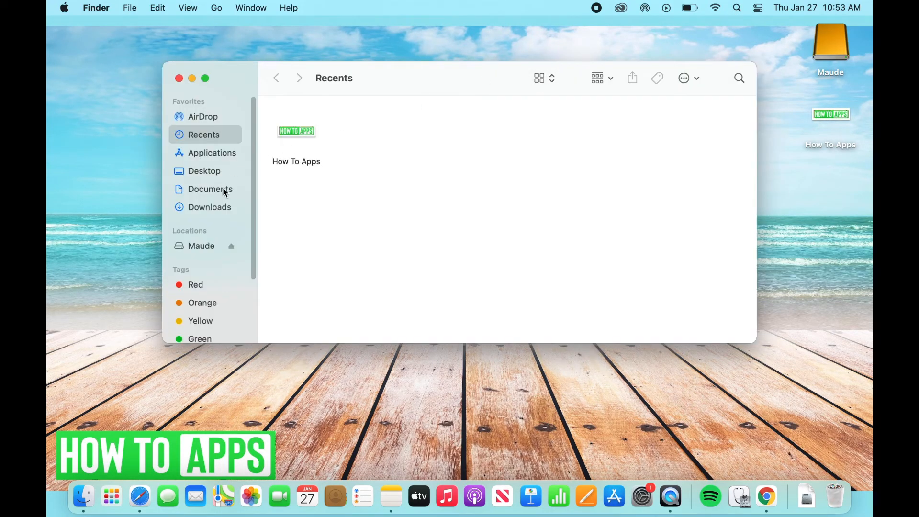
Show the Documents folder in Finder and select the How To Apps image on the desktop.
{"action": "left_click", "coordinate": [210, 188]}
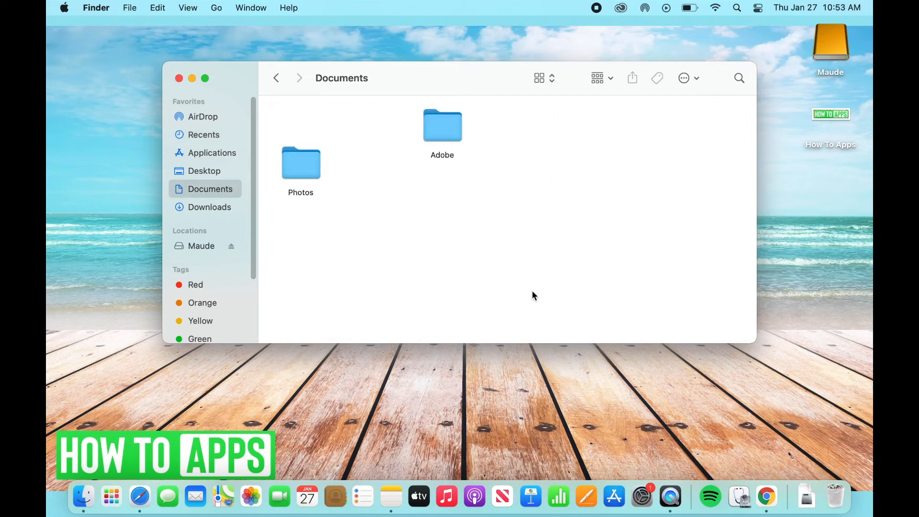
{"action": "mouse_move", "coordinate": [611, 102]}
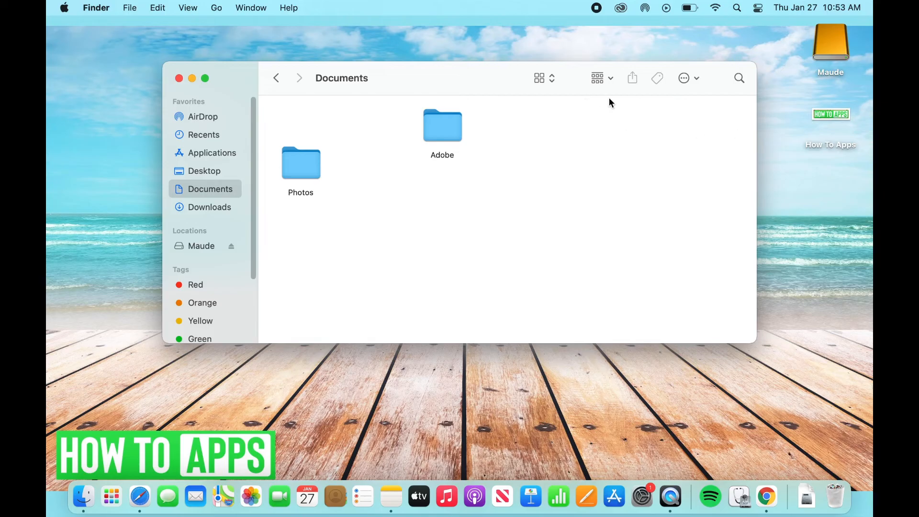
{"action": "mouse_move", "coordinate": [365, 90]}
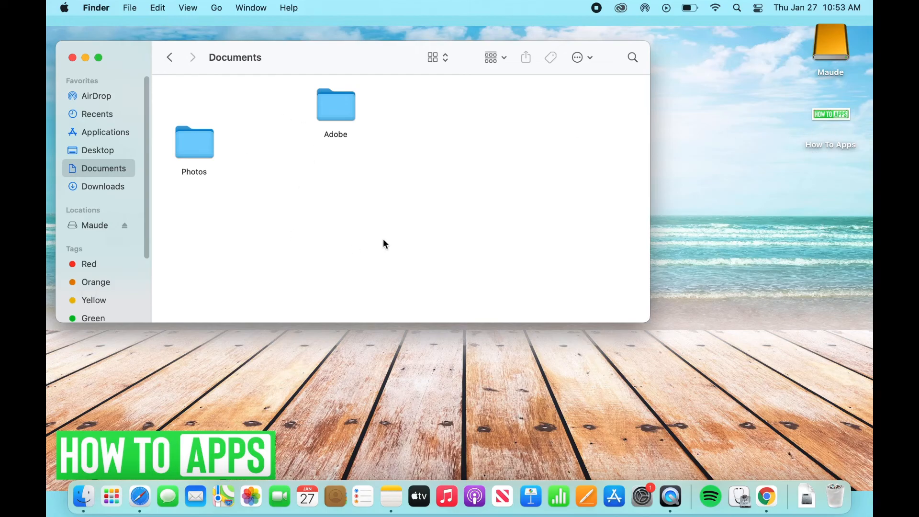
{"action": "mouse_move", "coordinate": [833, 168]}
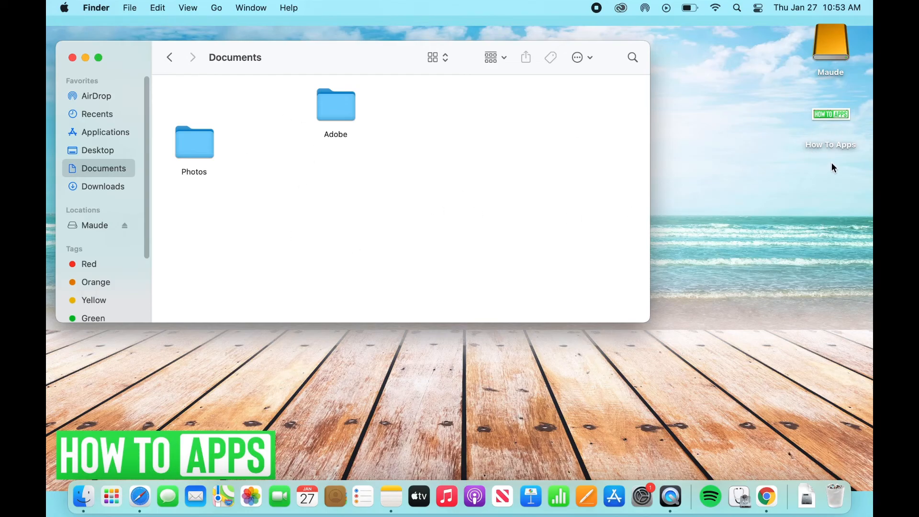
{"action": "left_click", "coordinate": [830, 114]}
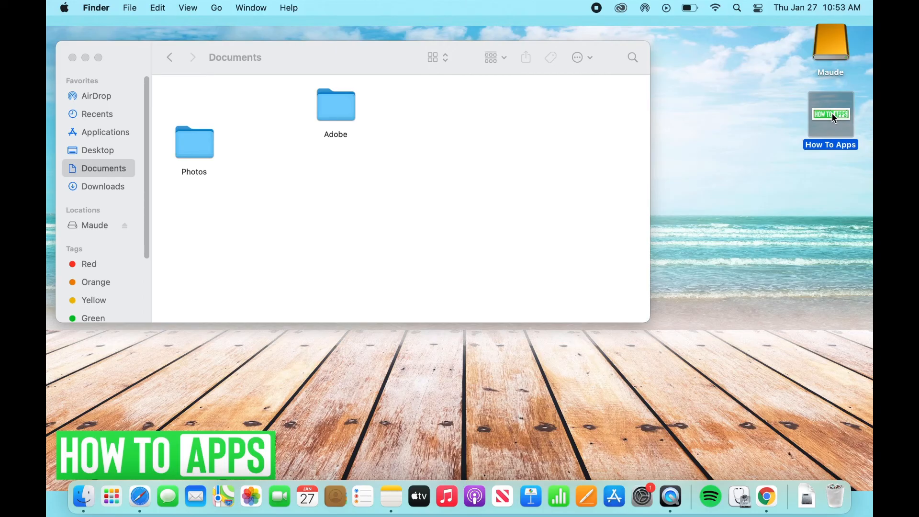
Three-finger drag the How To Apps image into Documents, then start dragging it back toward the desktop.
{"action": "left_click_drag", "start_coordinate": [831, 114], "coordinate": [660, 108]}
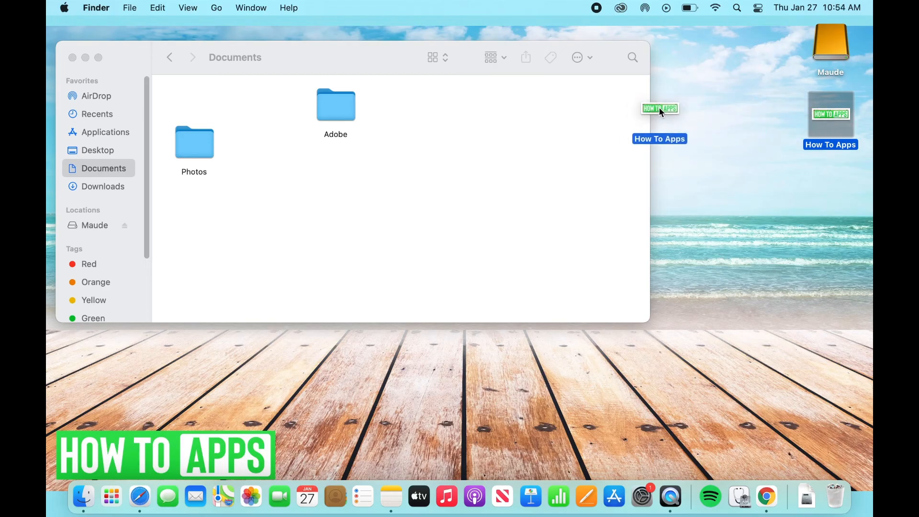
{"action": "left_click_drag", "start_coordinate": [660, 108], "coordinate": [547, 193]}
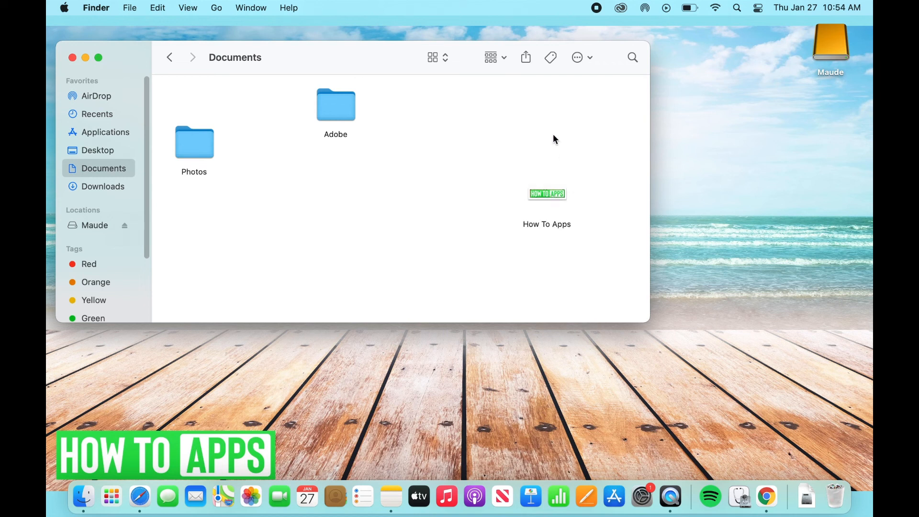
{"action": "left_click", "coordinate": [546, 193]}
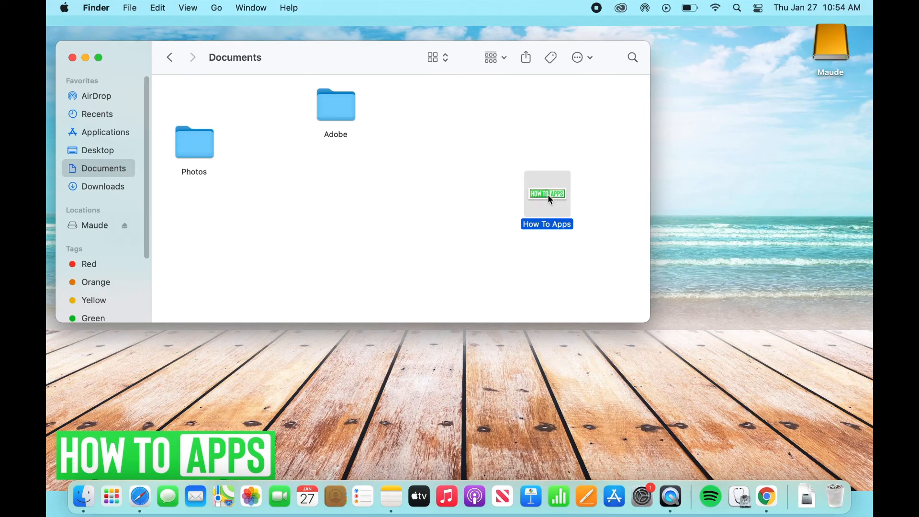
{"action": "left_click_drag", "start_coordinate": [546, 194], "coordinate": [696, 170]}
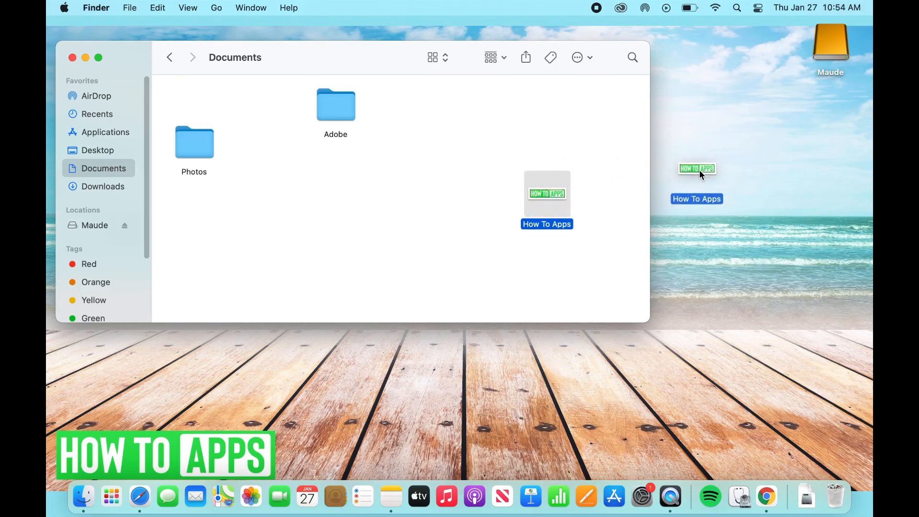